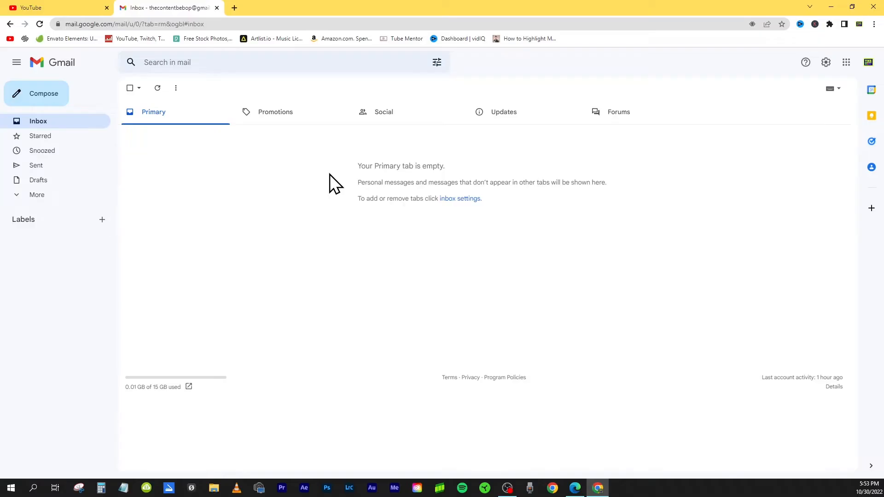
{"action": "mouse_move", "coordinate": [375, 163]}
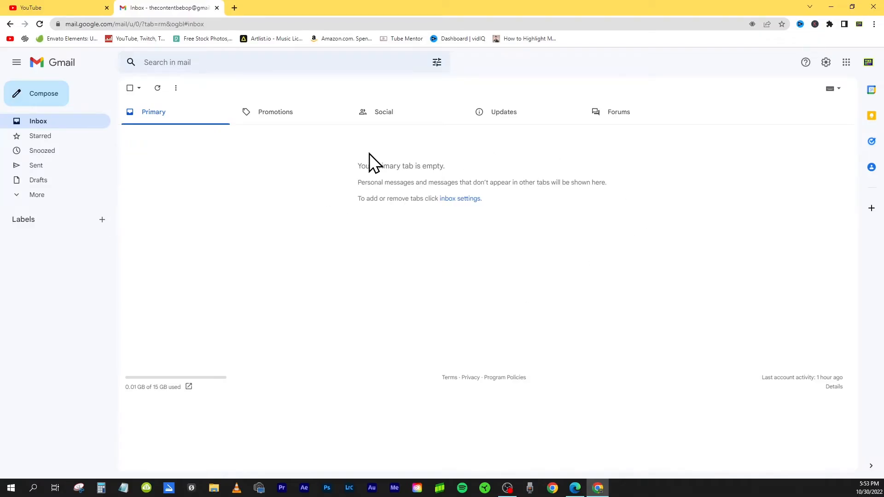
{"action": "mouse_move", "coordinate": [825, 62]}
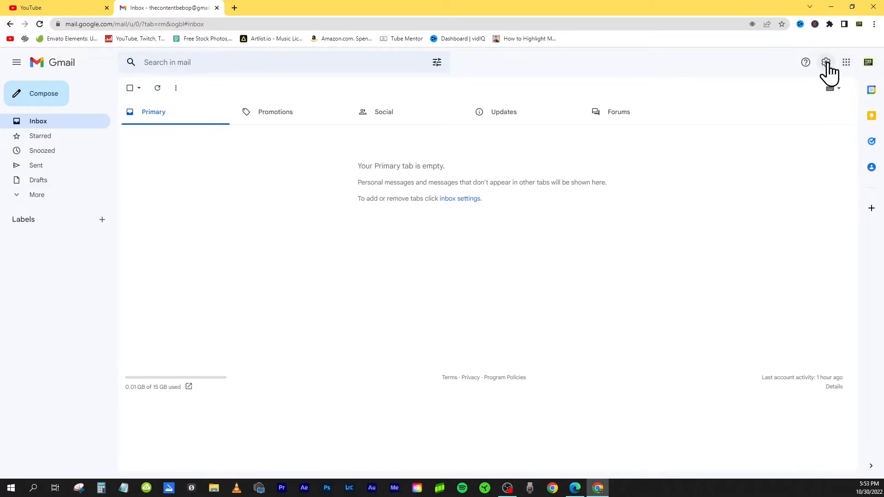
Open See all settings from the gear menu and scroll General to Signature
{"action": "left_click", "coordinate": [824, 62]}
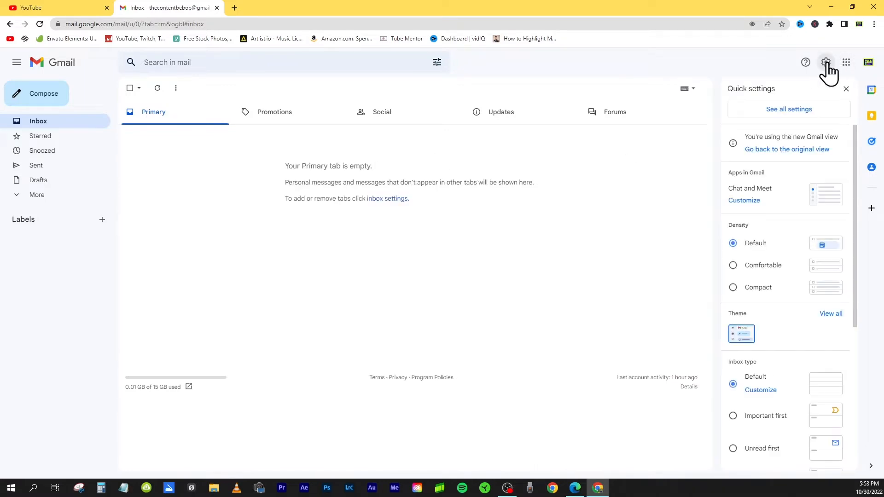
{"action": "left_click", "coordinate": [788, 108]}
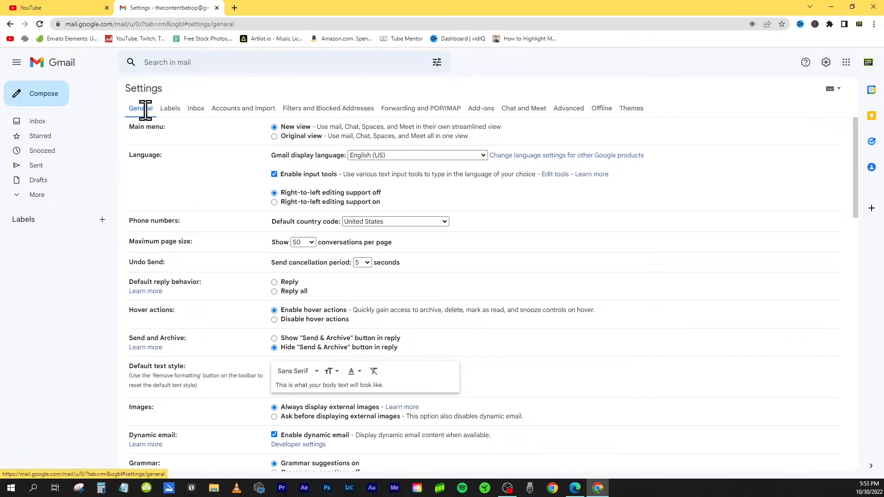
{"action": "scroll", "scroll_direction": "down", "scroll_amount": 3}
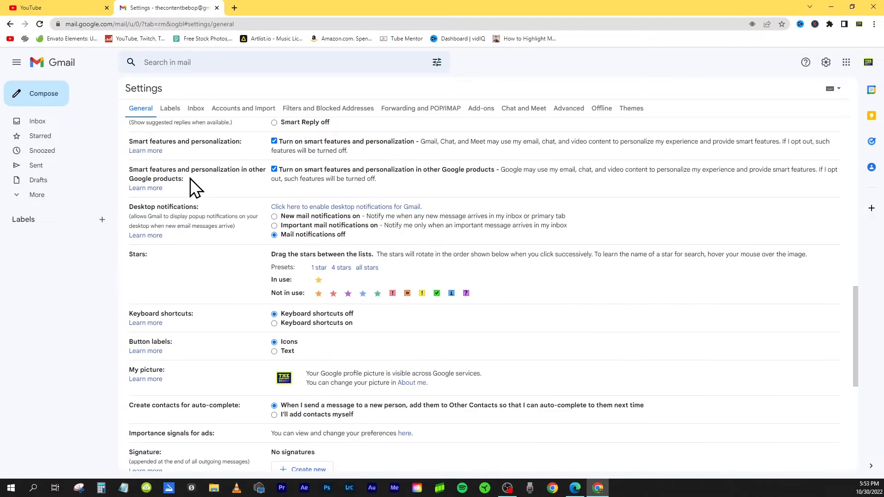
{"action": "scroll", "scroll_direction": "down", "scroll_amount": 3}
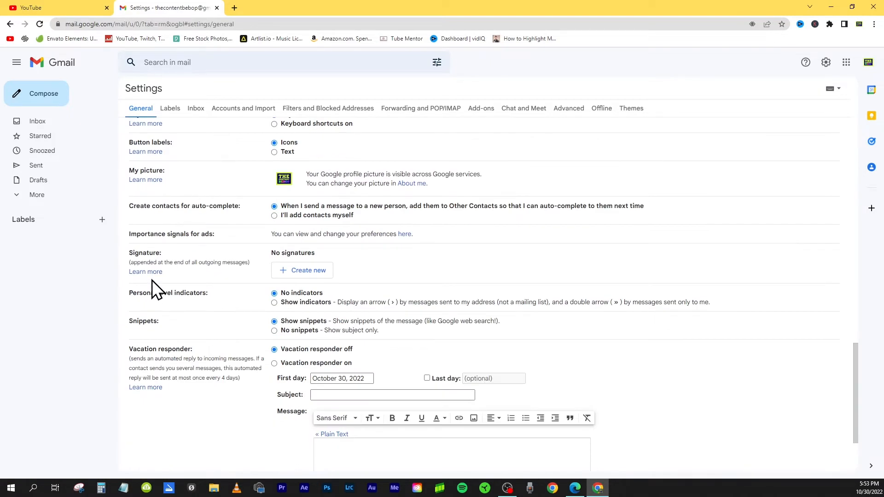
{"action": "mouse_move", "coordinate": [273, 276]}
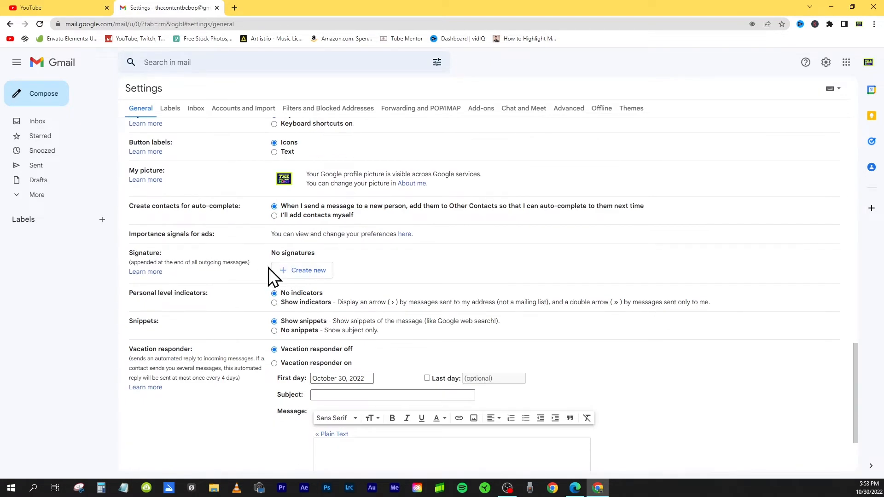
Create a signature named 'Default' with a name line and 'Camera Operator' title
{"action": "left_click", "coordinate": [303, 270]}
{"action": "type", "text": "Default"}
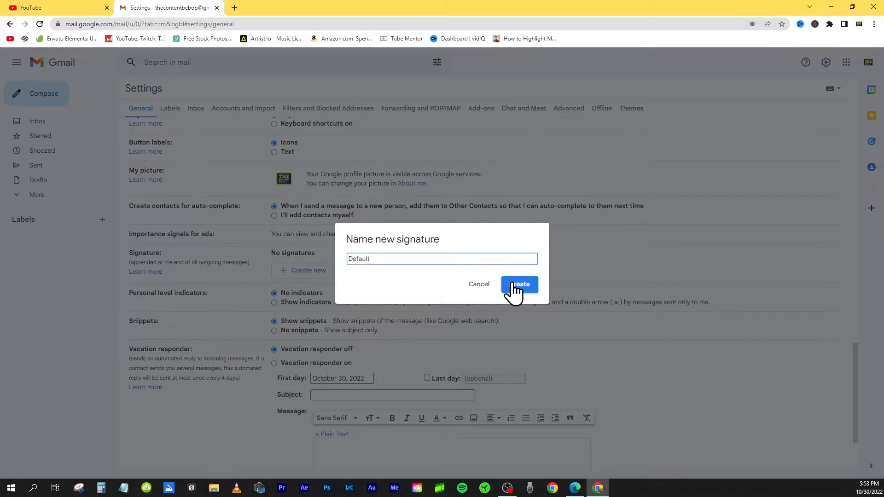
{"action": "left_click", "coordinate": [519, 284]}
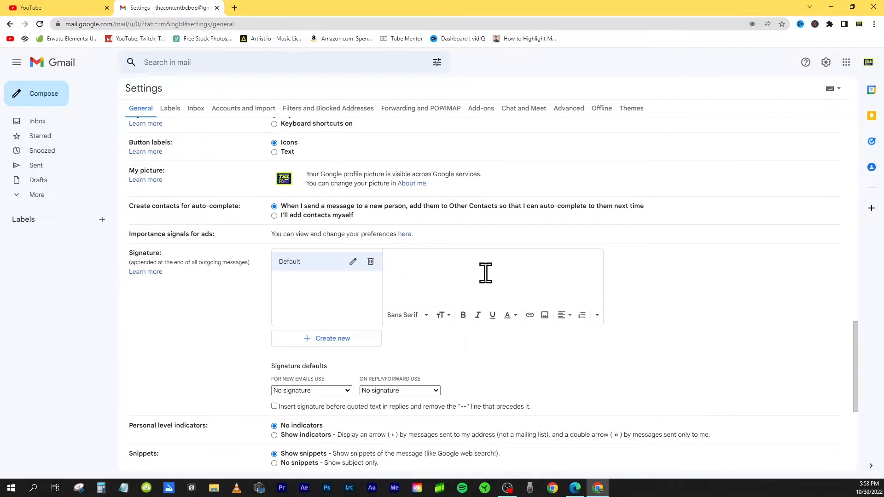
{"action": "mouse_move", "coordinate": [454, 273]}
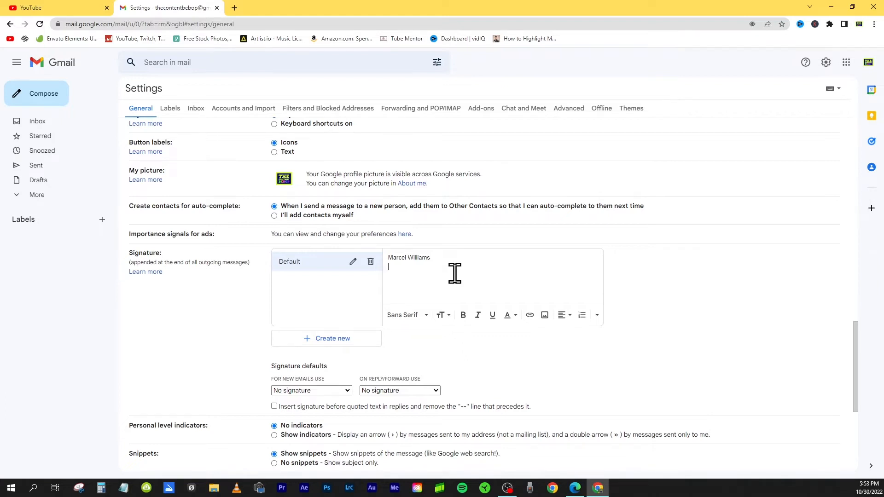
{"action": "type", "text": "Camera"}
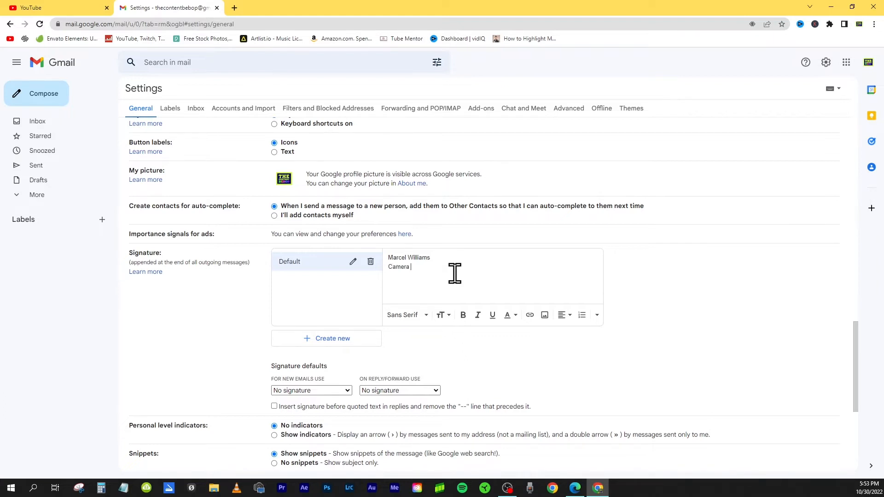
{"action": "type", "text": "Operator"}
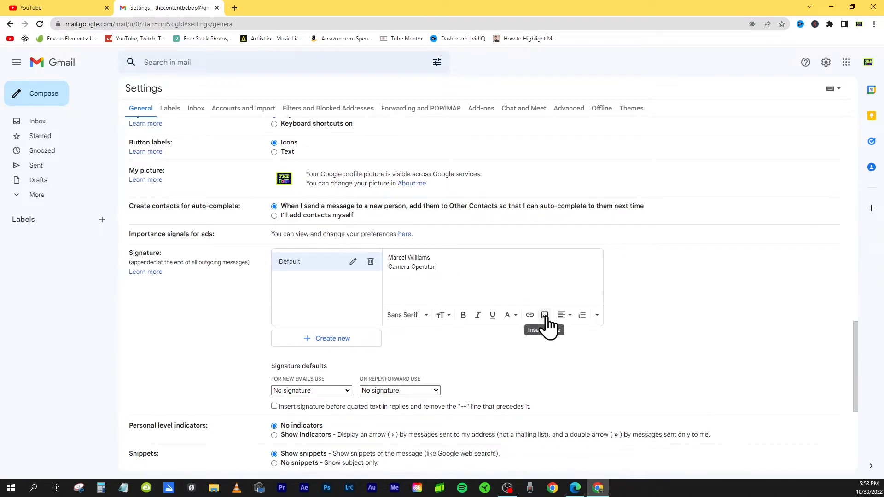
Upload the portrait photo from the computer into the Default signature
{"action": "left_click", "coordinate": [544, 314]}
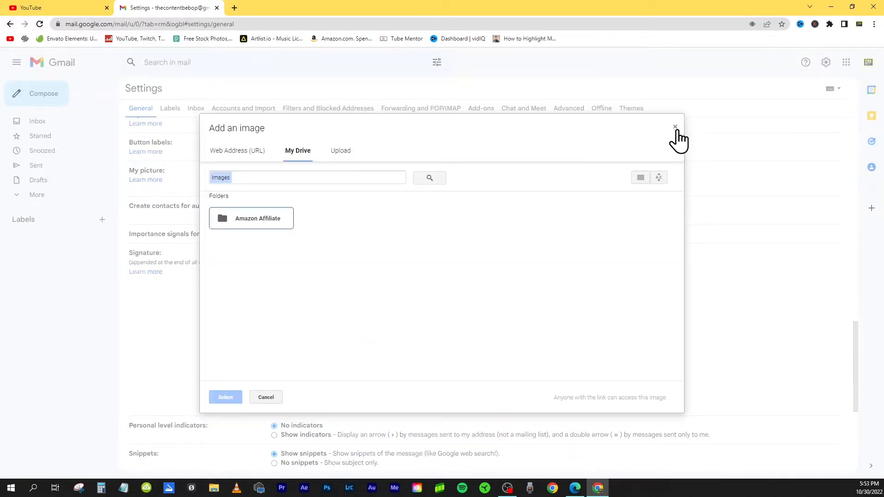
{"action": "left_click", "coordinate": [675, 126]}
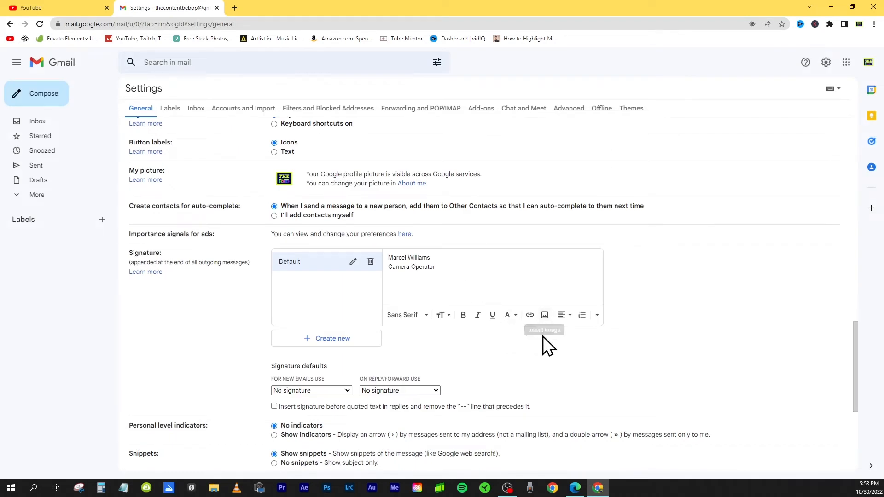
{"action": "left_click", "coordinate": [544, 314]}
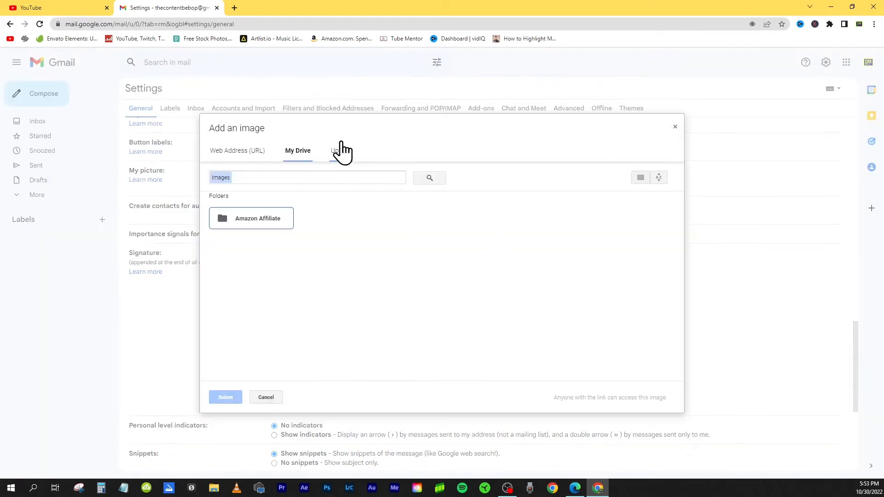
{"action": "left_click", "coordinate": [339, 150]}
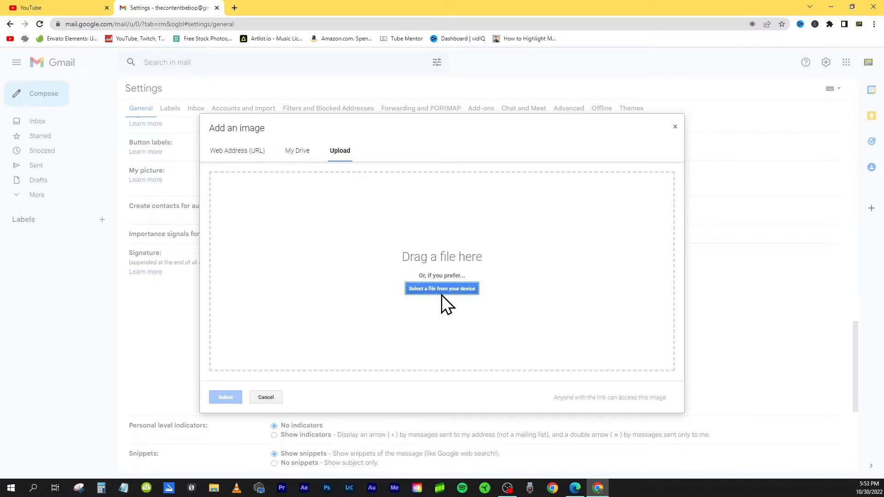
{"action": "left_click", "coordinate": [441, 288]}
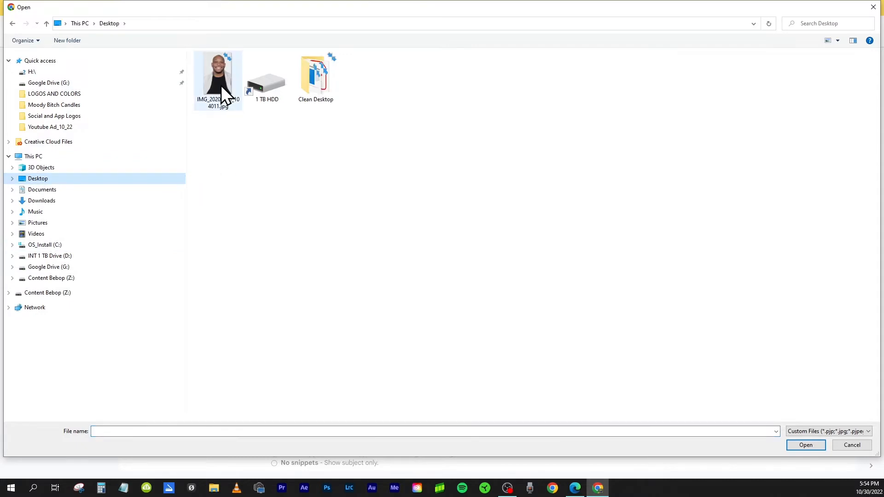
{"action": "double_click", "coordinate": [218, 78]}
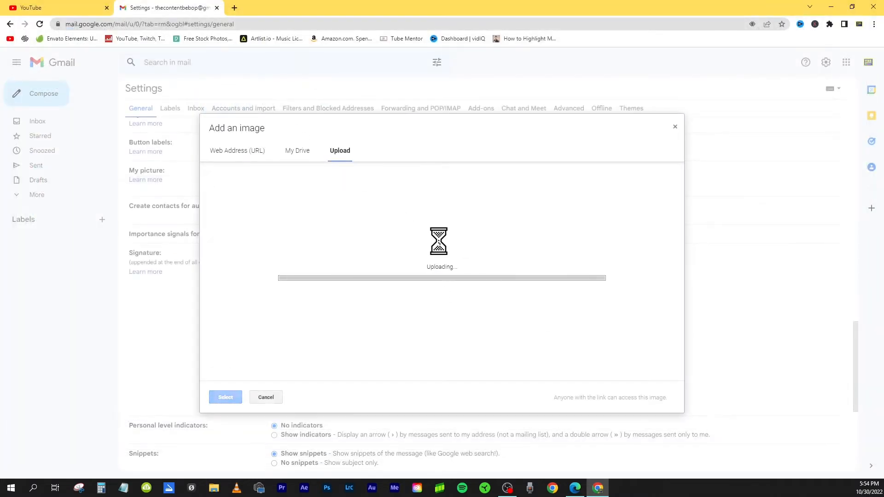
{"action": "left_click", "coordinate": [266, 396]}
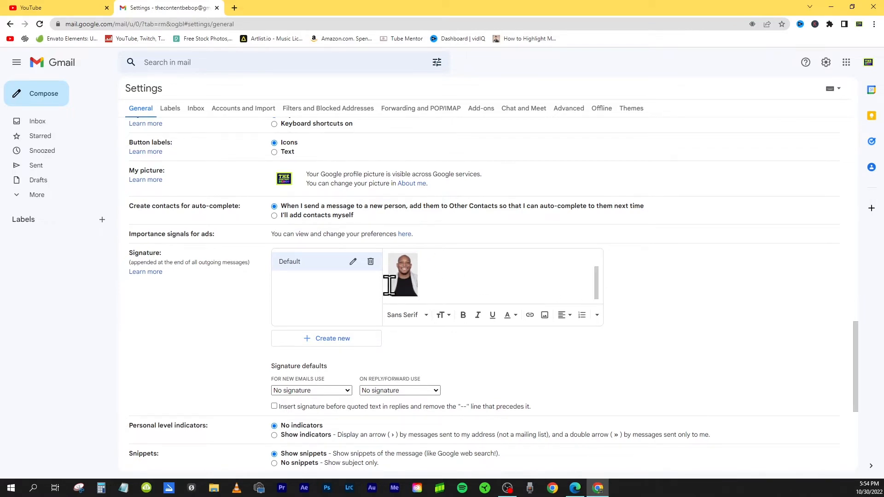
{"action": "mouse_move", "coordinate": [661, 319]}
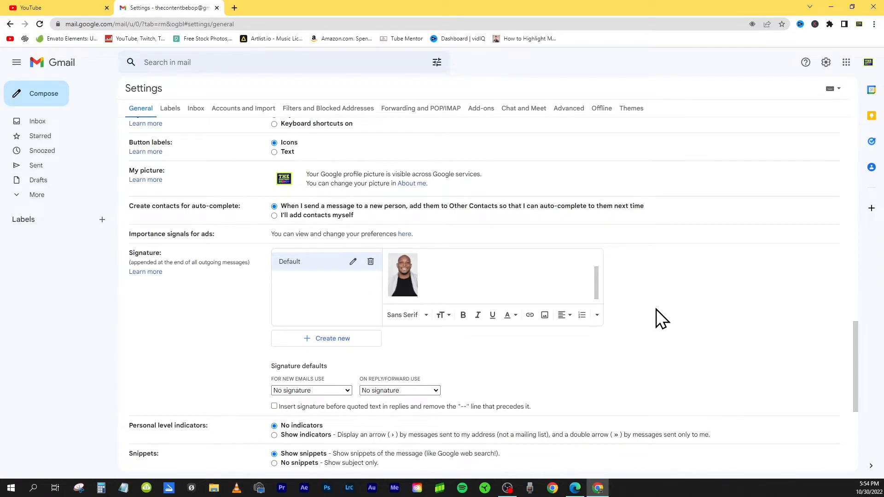
{"action": "scroll", "scroll_direction": "down", "scroll_amount": 3}
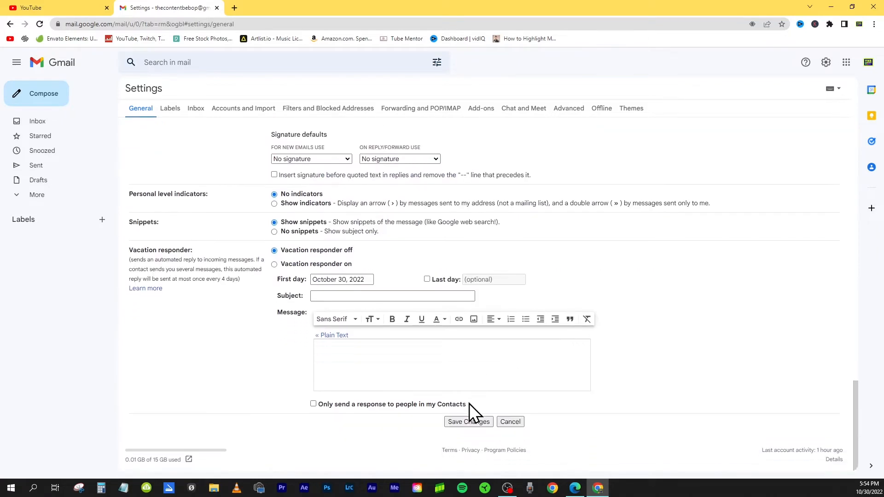
{"action": "left_click", "coordinate": [468, 421]}
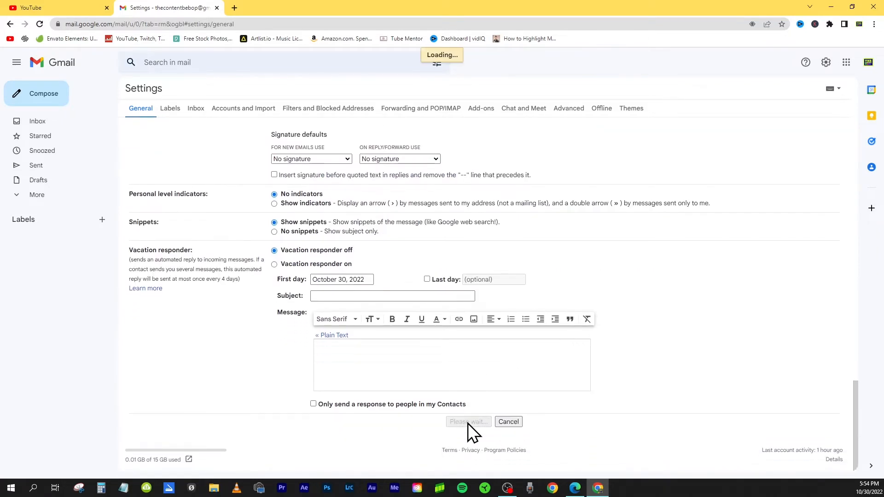
{"action": "left_click", "coordinate": [467, 421]}
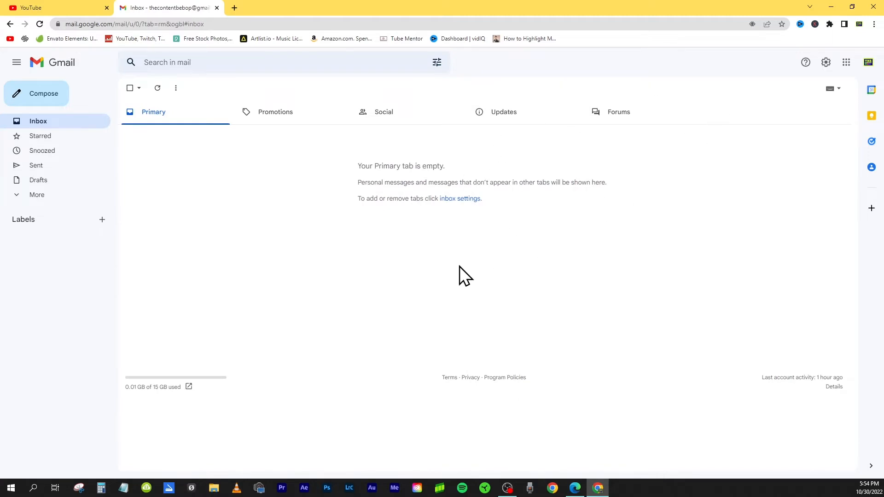
{"action": "mouse_move", "coordinate": [850, 46]}
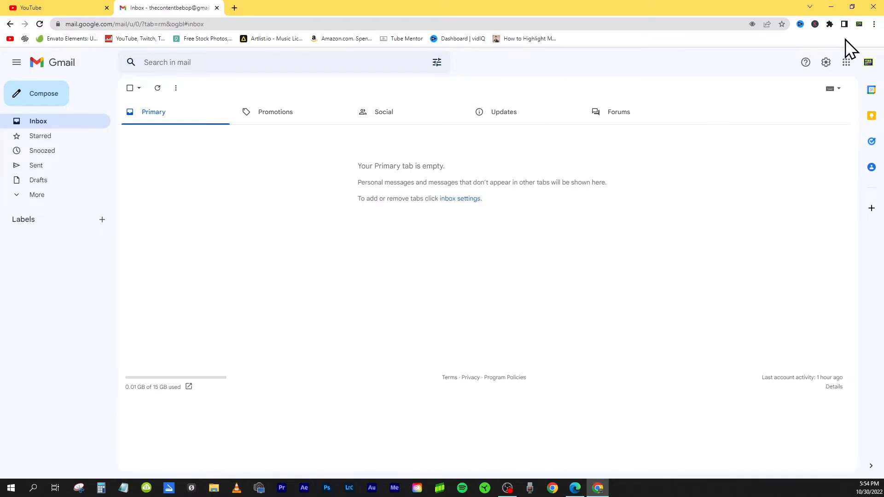
{"action": "mouse_move", "coordinate": [825, 62]}
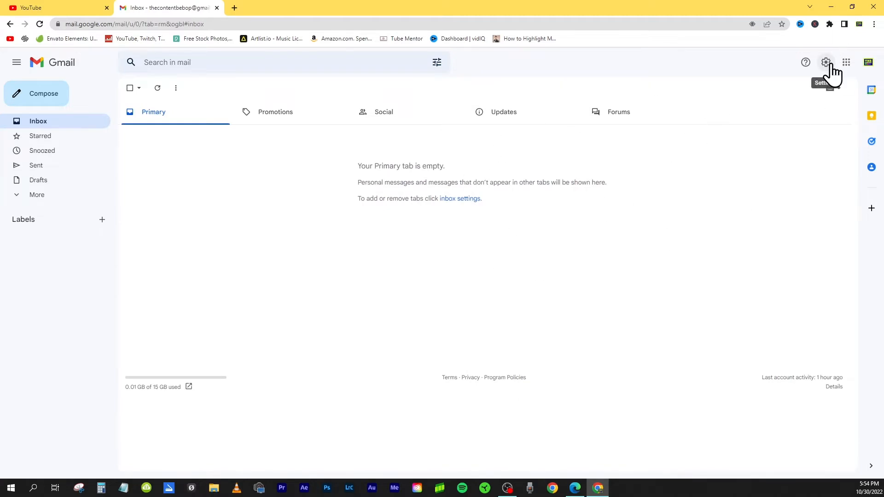
Reopen See all settings from the gear menu and go to the signature section
{"action": "left_click", "coordinate": [825, 62]}
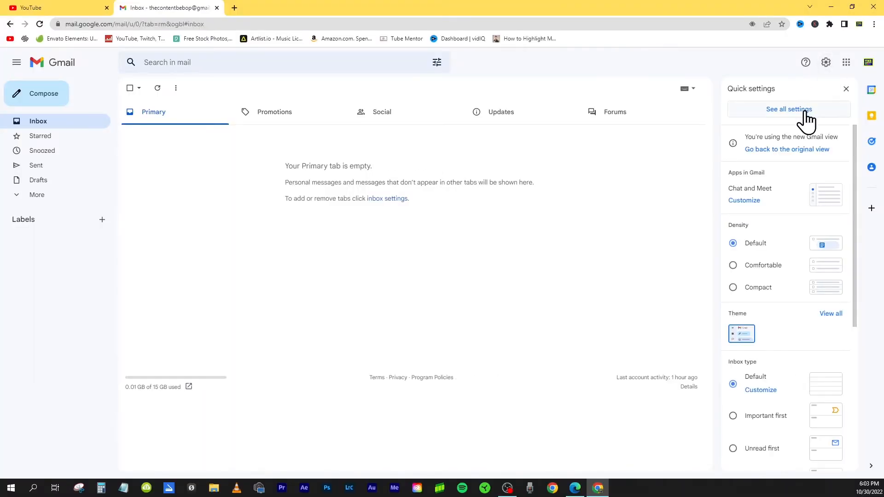
{"action": "left_click", "coordinate": [788, 109]}
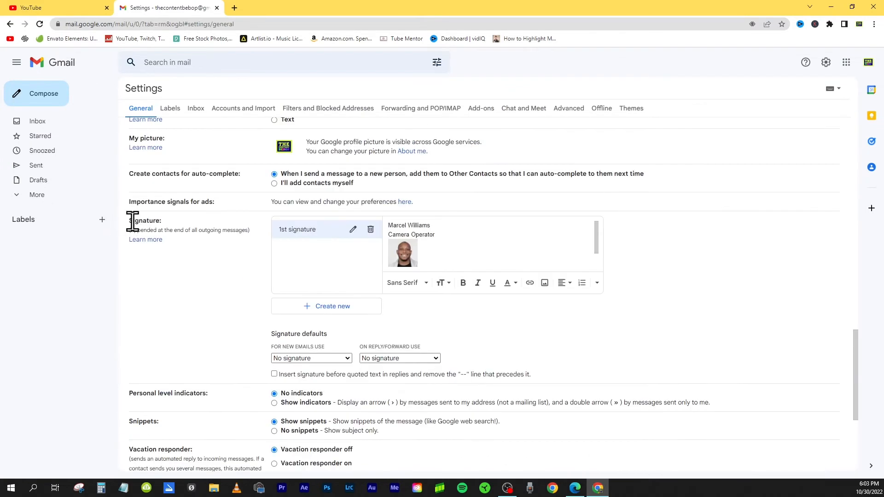
{"action": "mouse_move", "coordinate": [333, 325]}
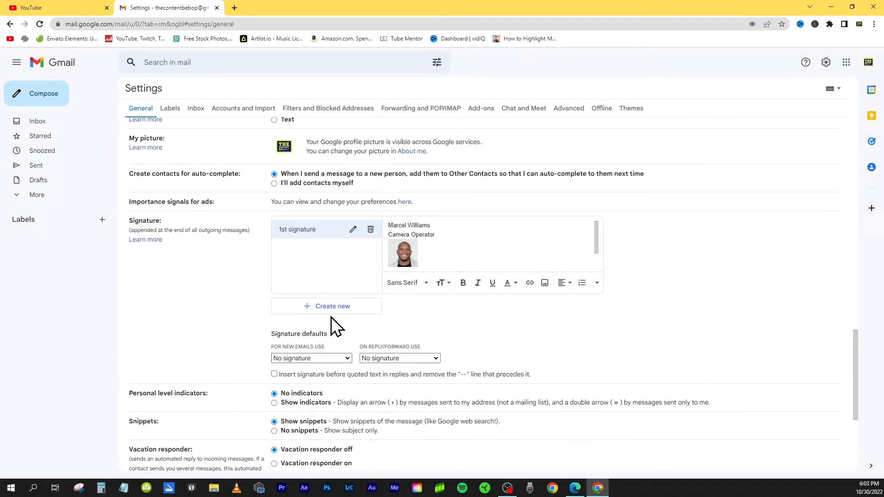
{"action": "mouse_move", "coordinate": [331, 306]}
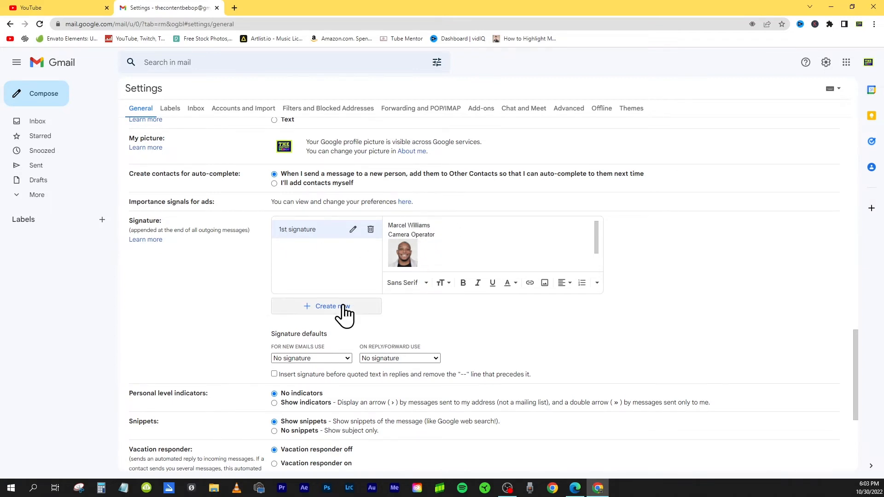
{"action": "mouse_move", "coordinate": [360, 318]}
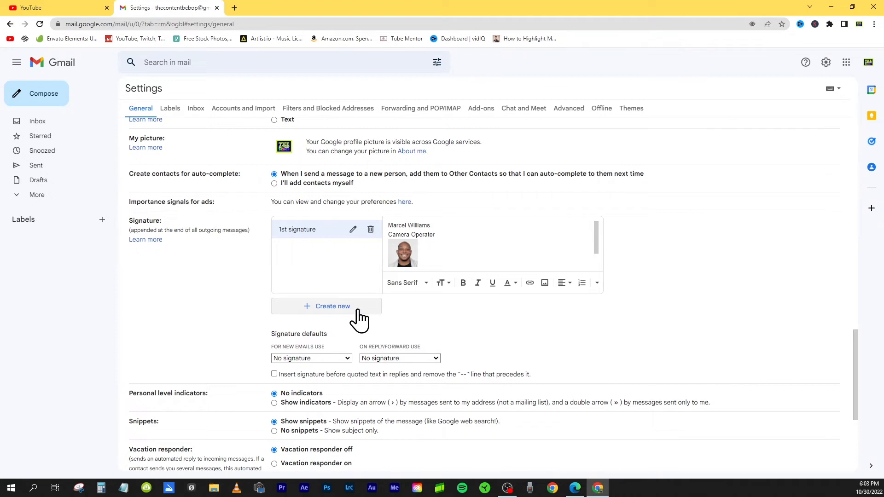
{"action": "left_click", "coordinate": [331, 306]}
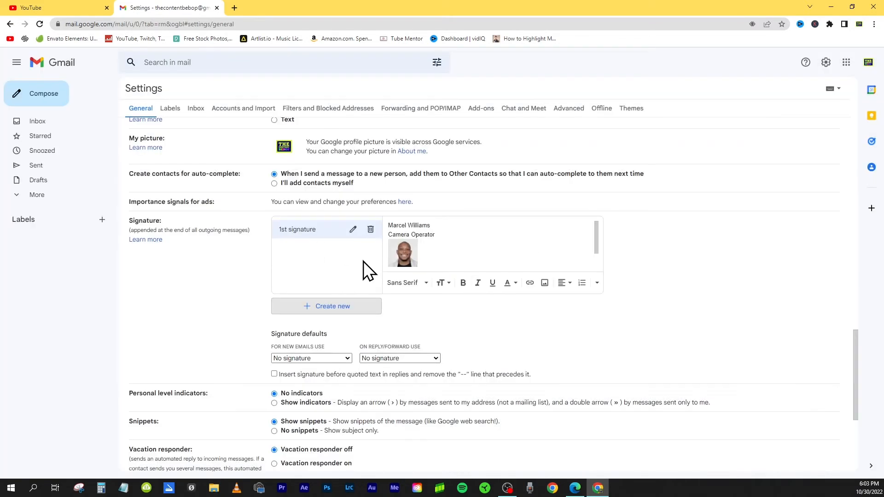
{"action": "mouse_move", "coordinate": [318, 265]}
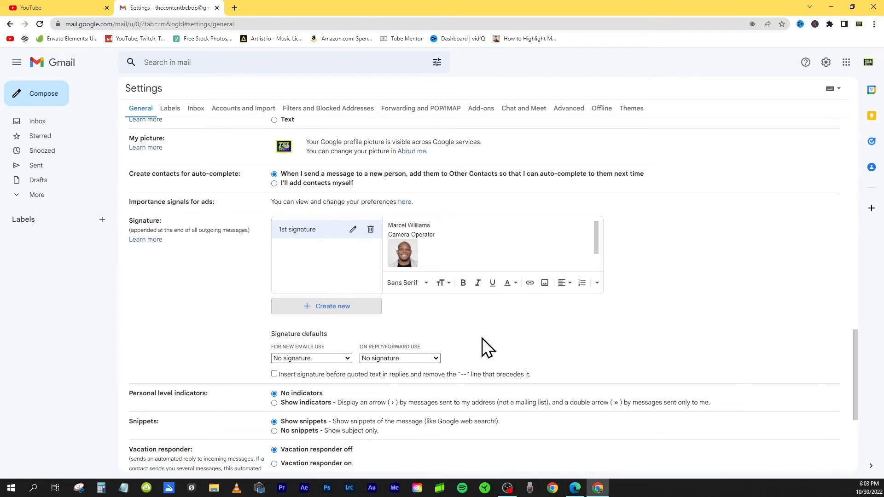
{"action": "mouse_move", "coordinate": [472, 333]}
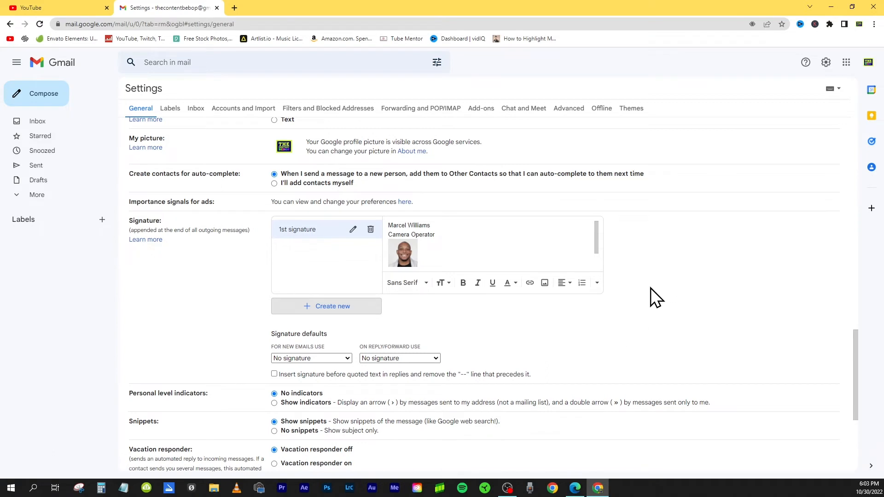
{"action": "mouse_move", "coordinate": [486, 338]}
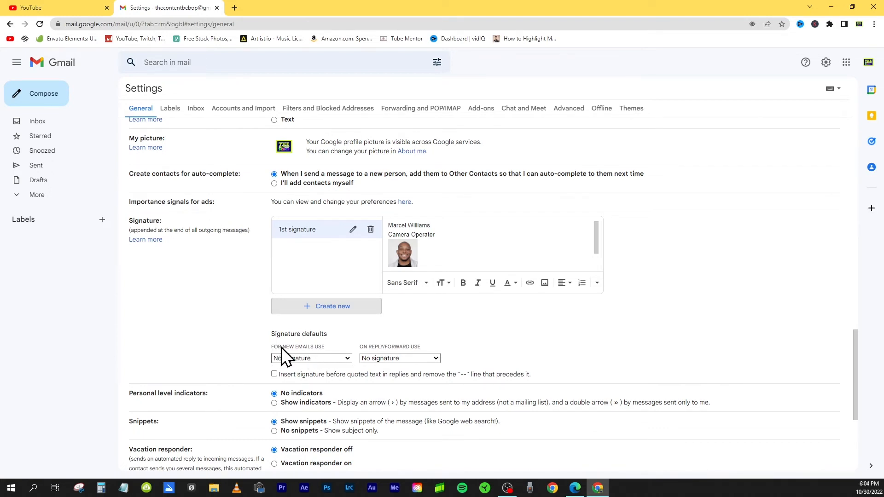
{"action": "mouse_move", "coordinate": [290, 367]}
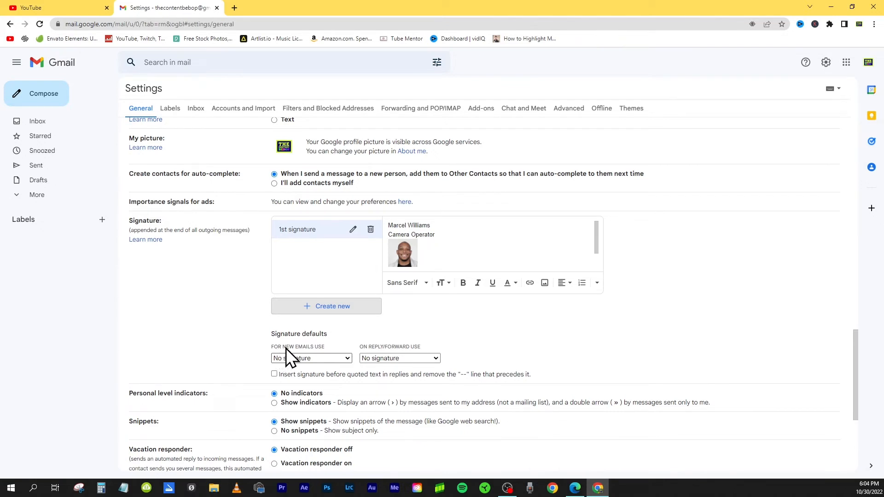
{"action": "mouse_move", "coordinate": [320, 356]}
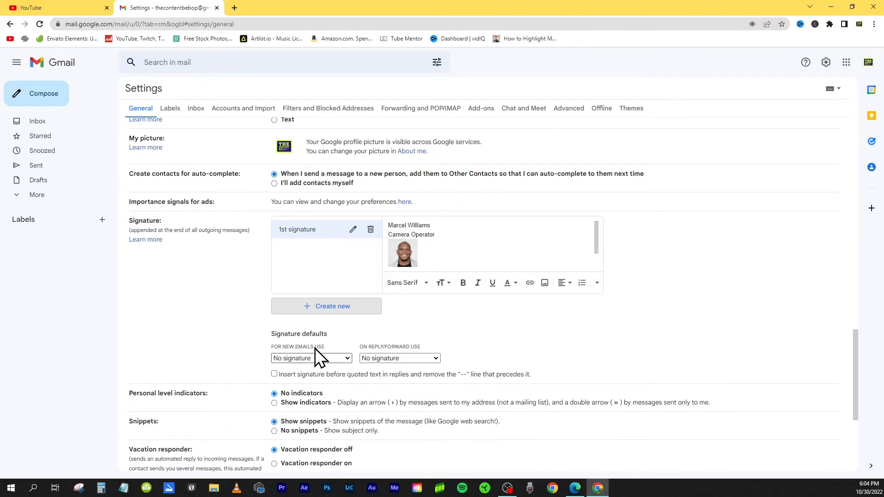
Choose '1st signature' in the FOR NEW EMAILS USE dropdown
{"action": "left_click", "coordinate": [310, 358]}
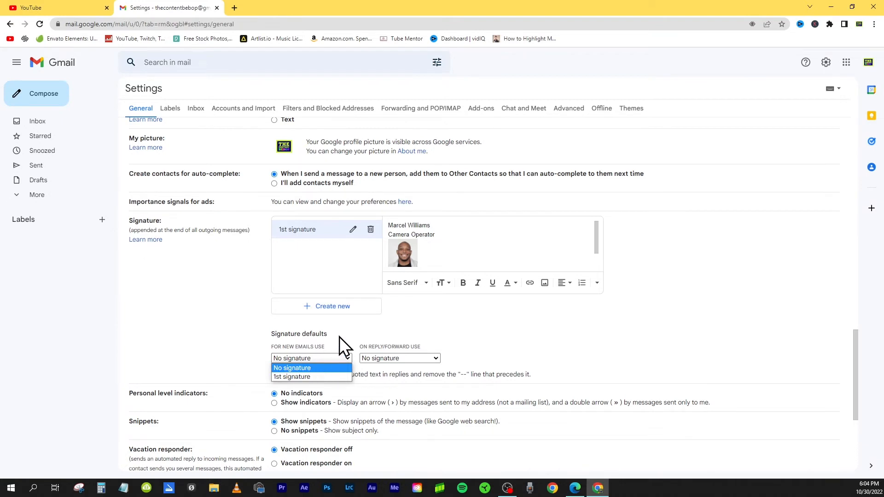
{"action": "left_click", "coordinate": [291, 367]}
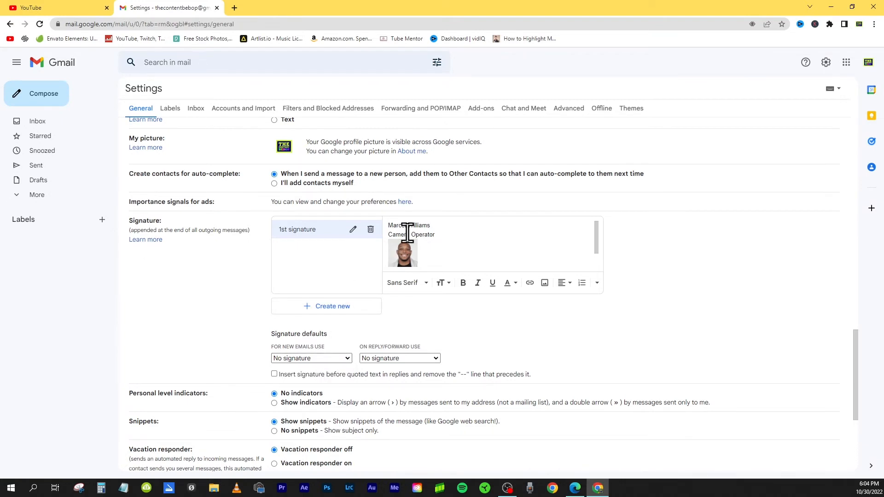
{"action": "left_click", "coordinate": [312, 358]}
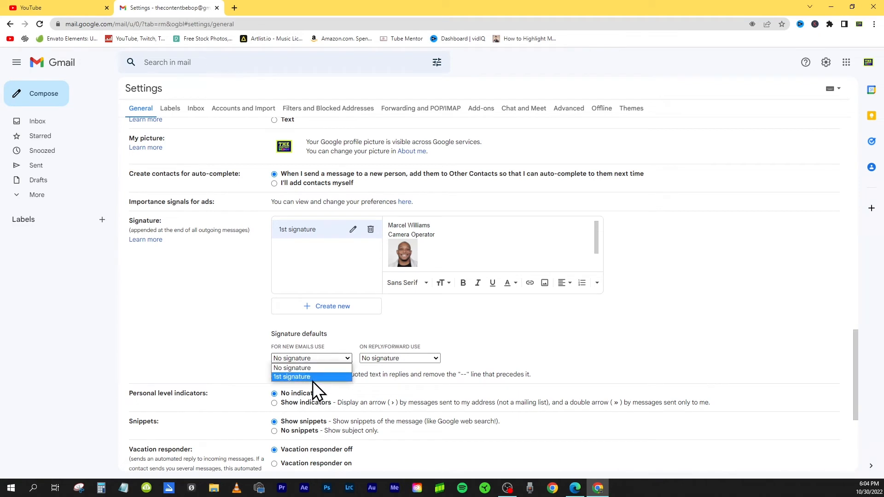
{"action": "left_click", "coordinate": [292, 377]}
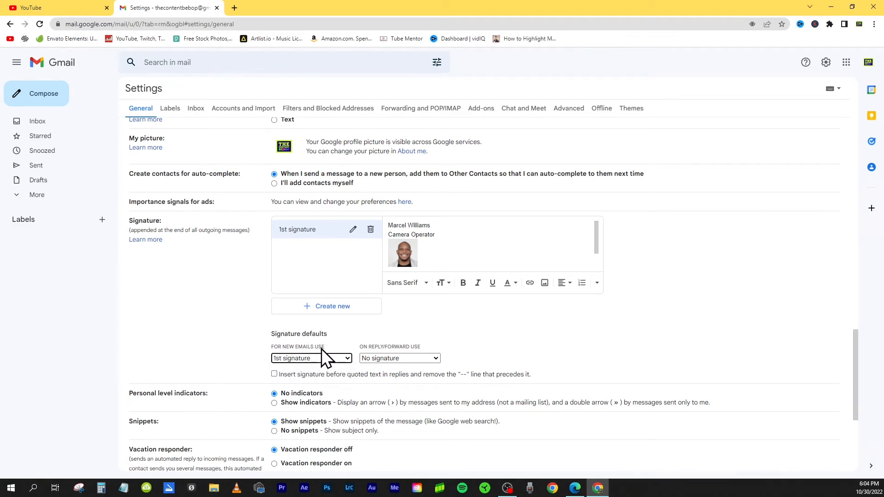
{"action": "mouse_move", "coordinate": [372, 356]}
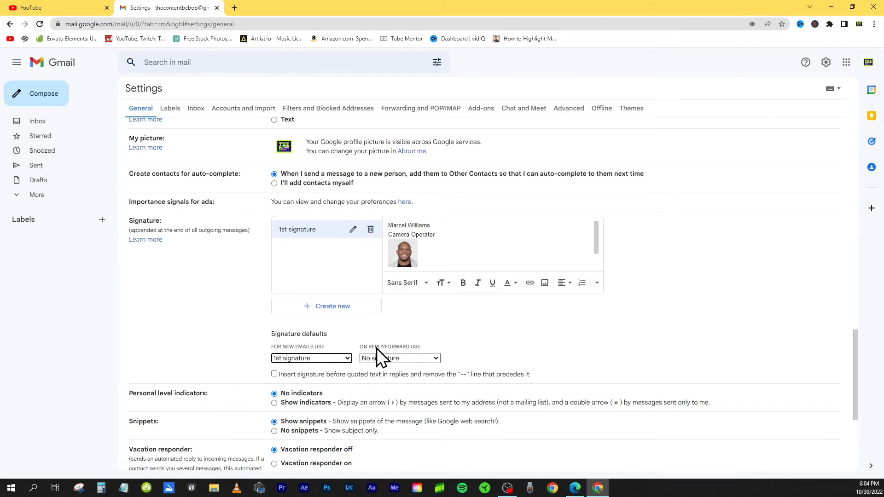
{"action": "mouse_move", "coordinate": [389, 355]}
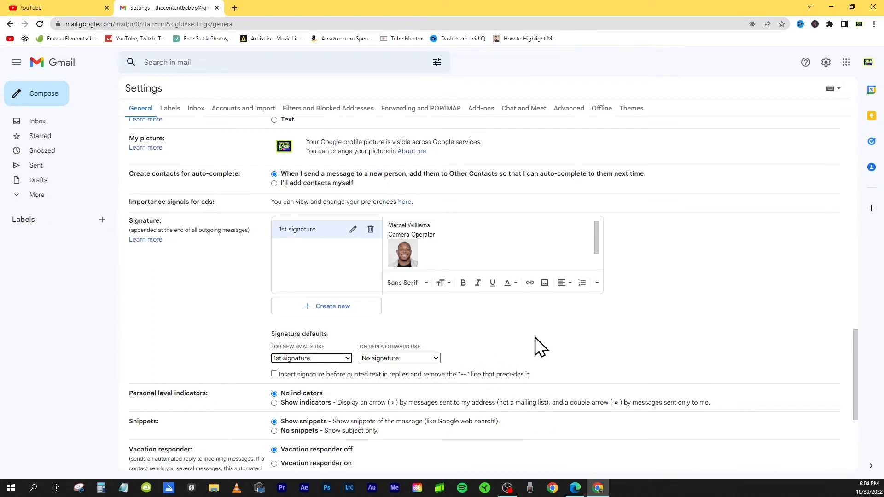
{"action": "mouse_move", "coordinate": [468, 366]}
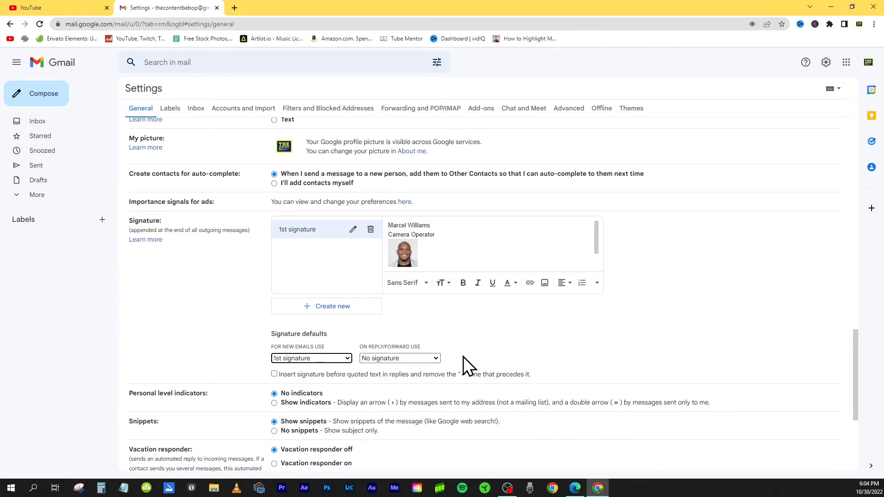
{"action": "mouse_move", "coordinate": [558, 388]}
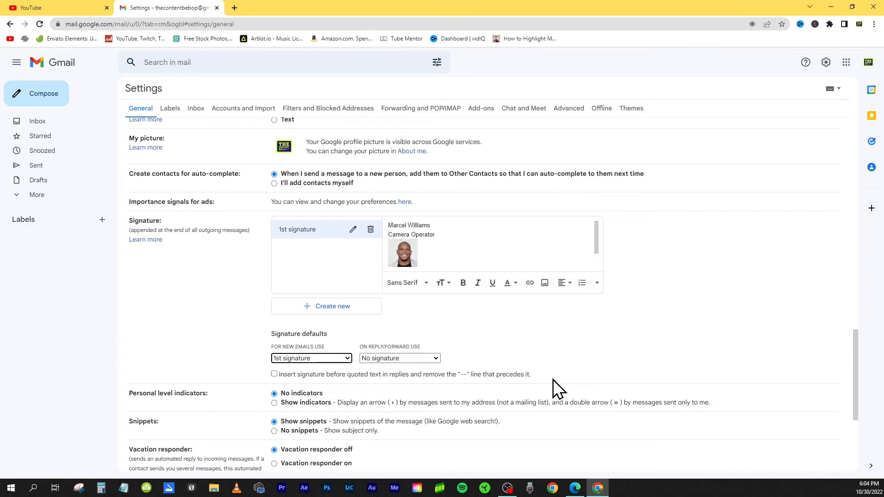